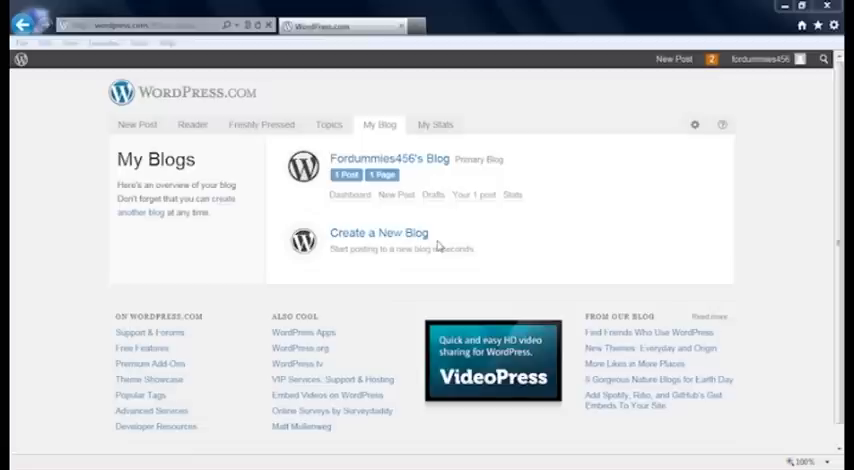
mouse_move(518, 226)
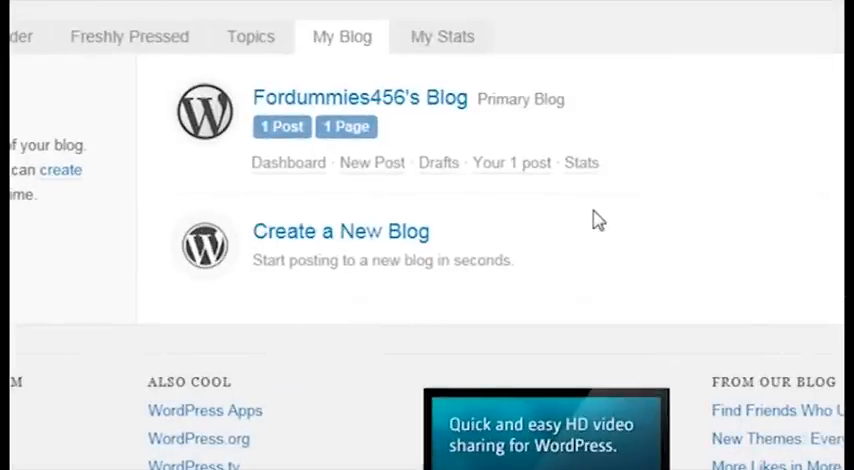
mouse_move(328, 245)
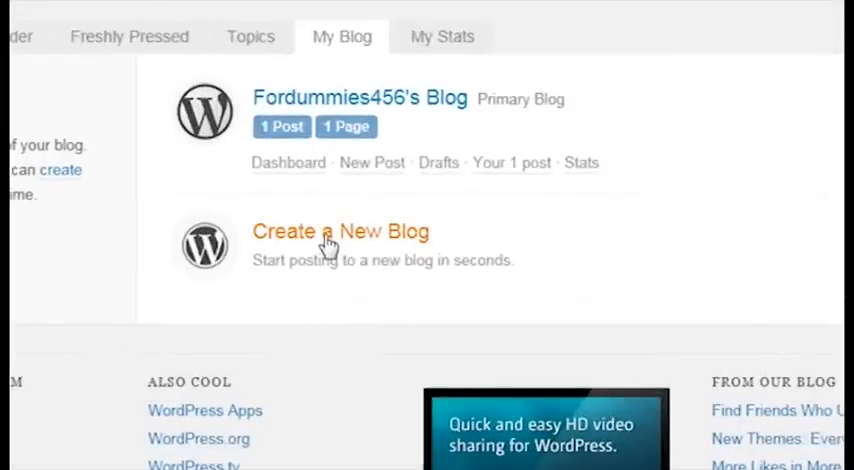
- Start a new blog and enter the address PostsfromOldBlog.wordpress.com
left_click(341, 231)
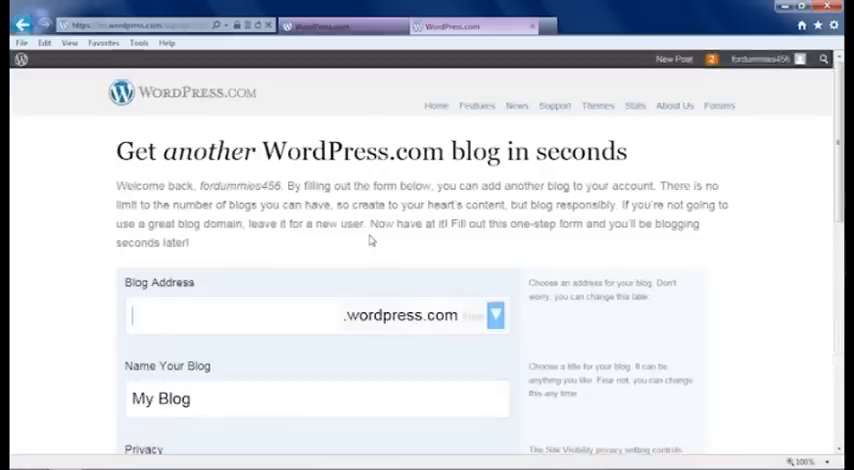
type("Posts")
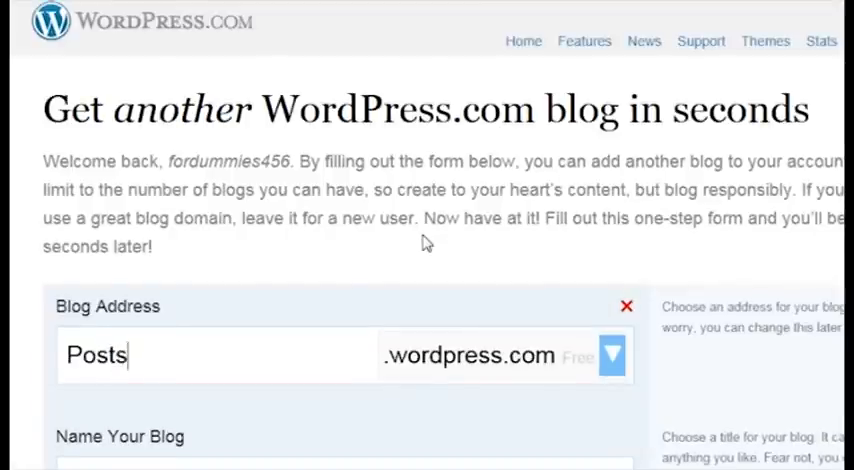
type("fromOldBlo")
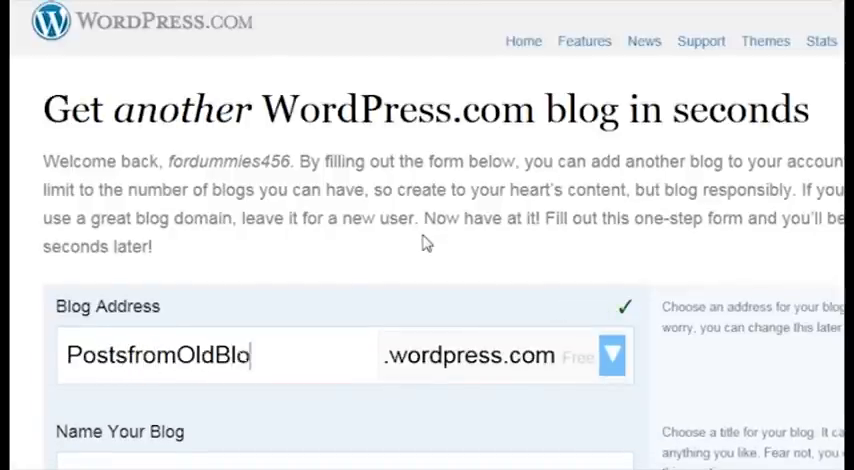
type("g")
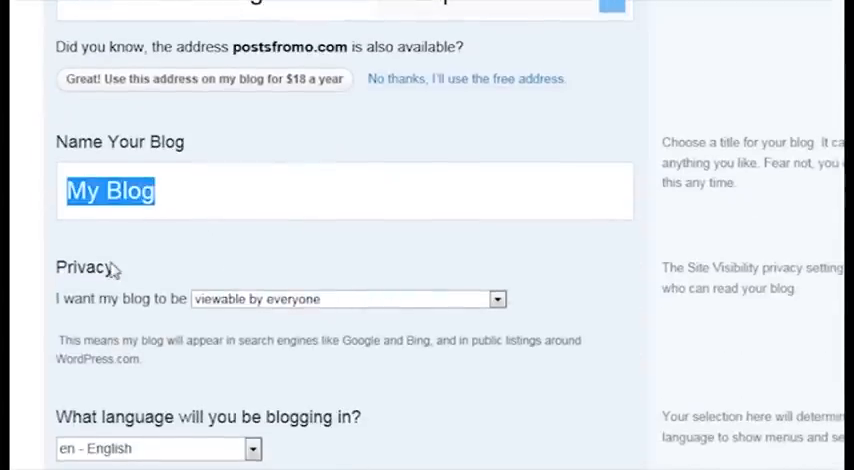
- Name the blog 'OldBlogPosts' with privacy set to viewable by everyone
type("OldB")
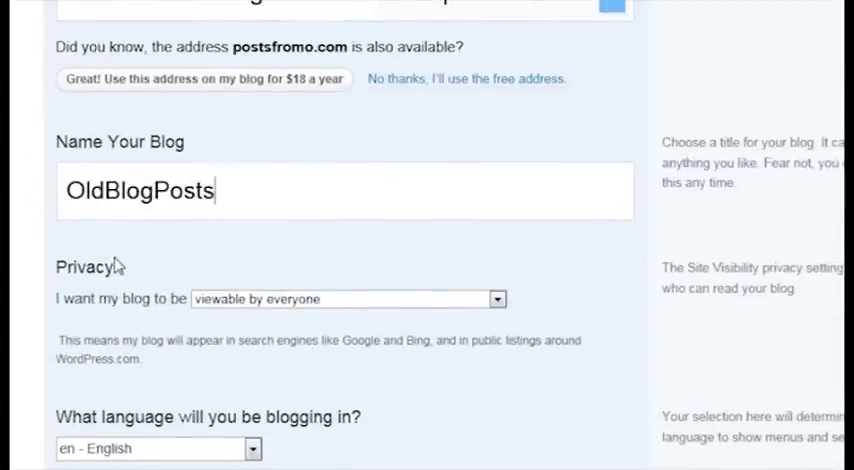
left_click(347, 299)
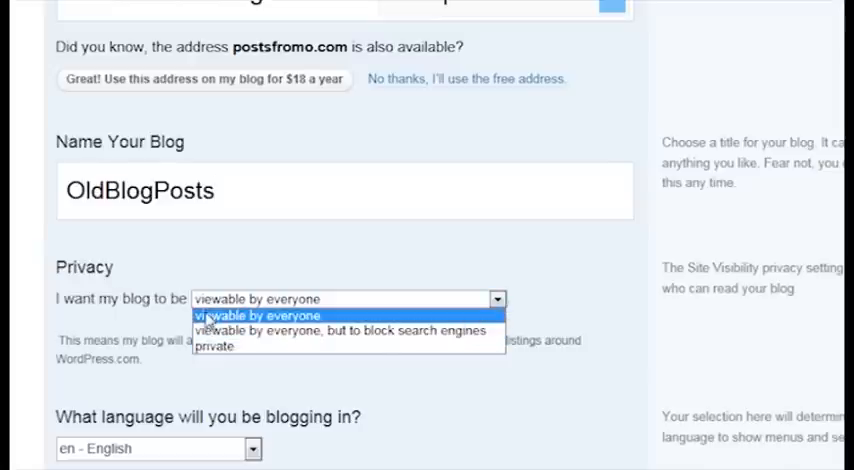
left_click(261, 315)
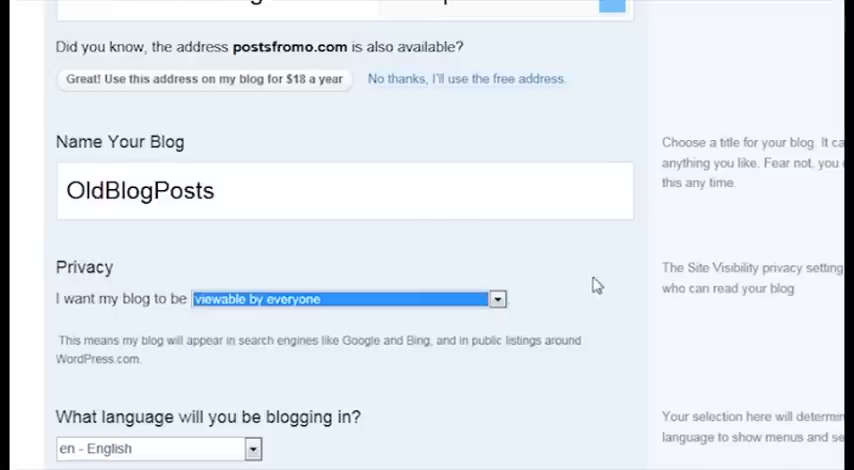
scroll("down", 3)
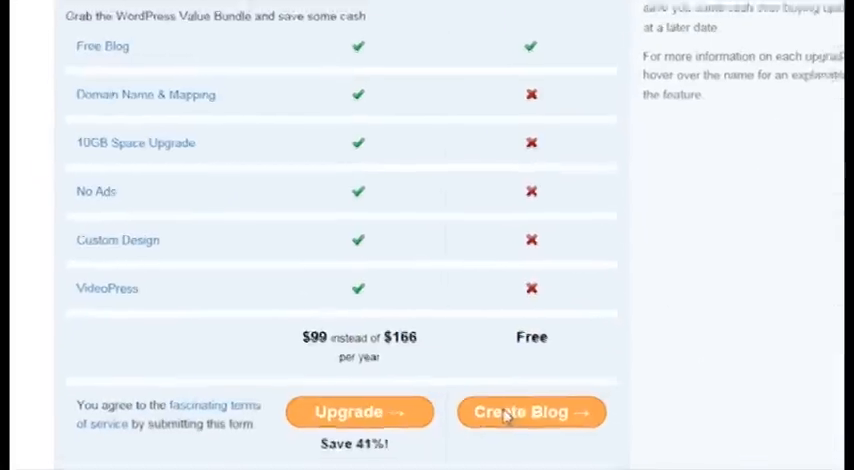
- Create postsfromoldblog.wordpress.com on the Free plan and go to its dashboard
left_click(531, 411)
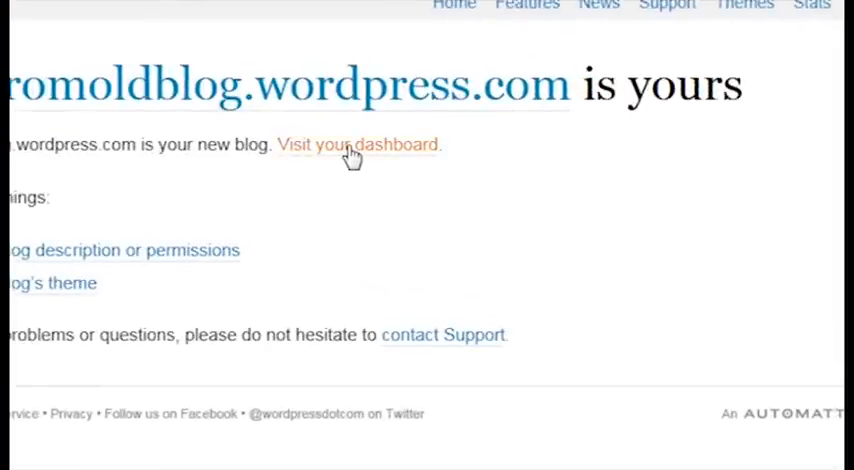
left_click(357, 144)
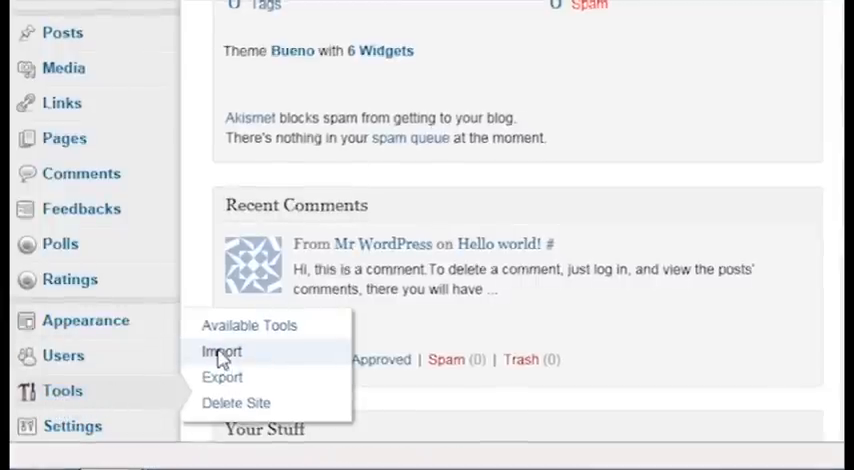
- Choose Blogger from the dashboard's Tools > Import list
left_click(221, 351)
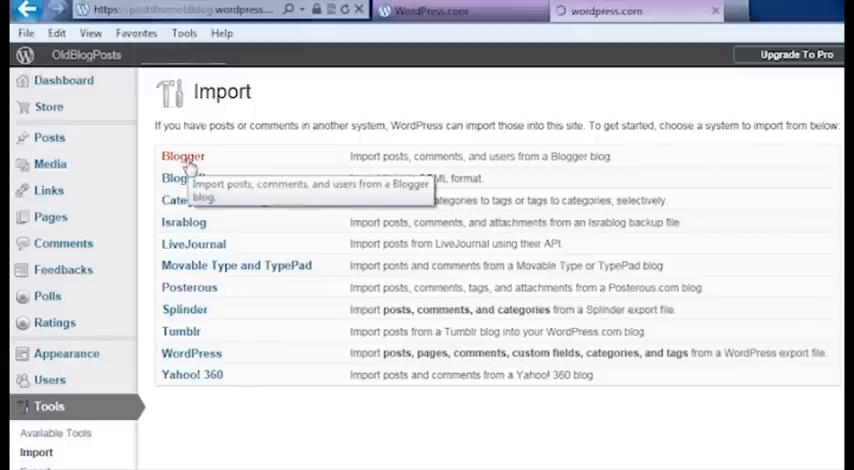
left_click(183, 156)
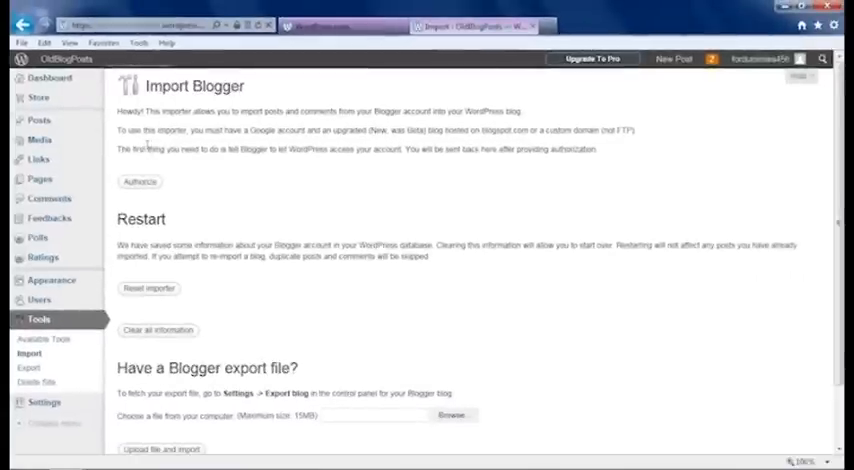
mouse_move(403, 196)
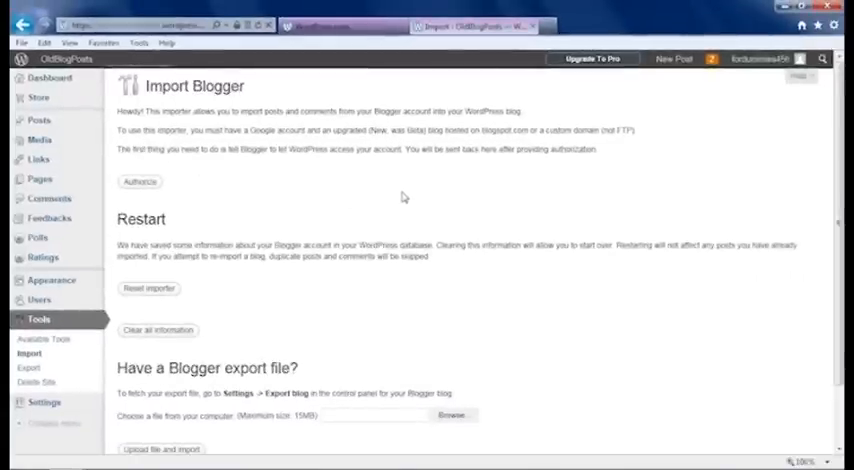
mouse_move(618, 210)
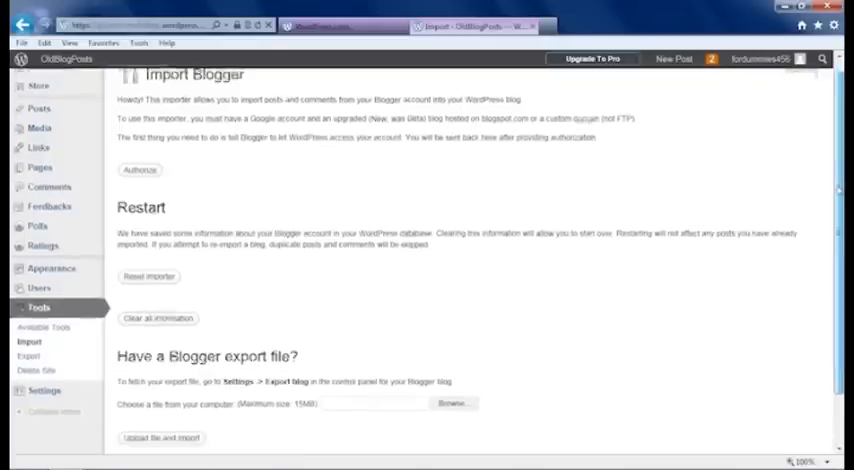
scroll("down", 3)
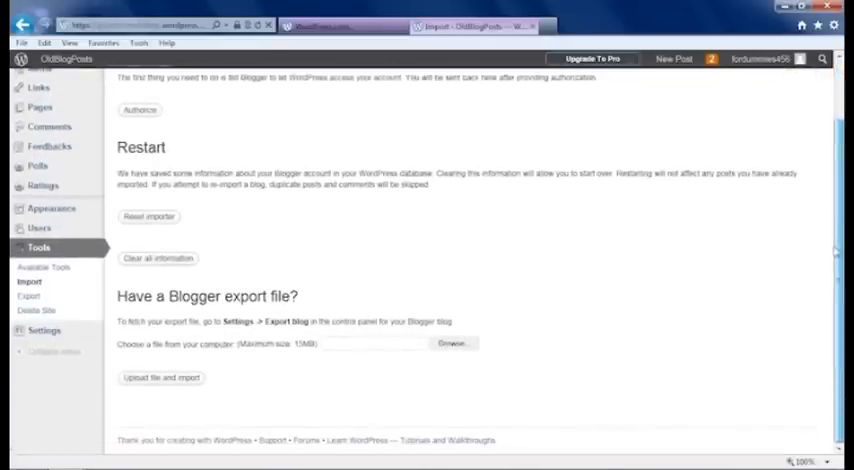